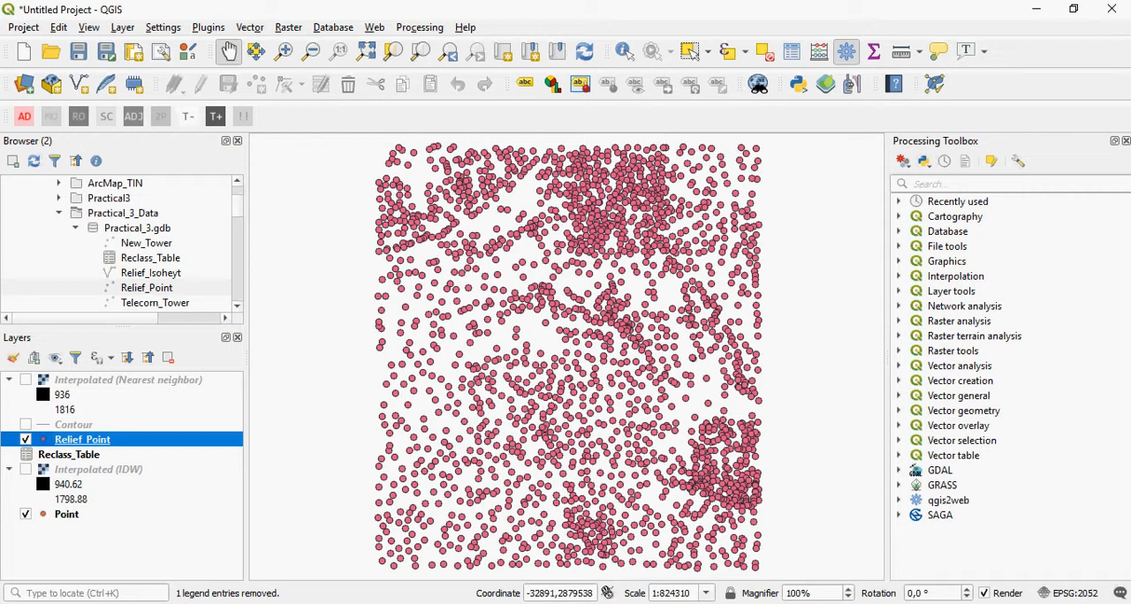
Step: Bring up the Settings menu over the Relief_Point map
{"action": "left_click", "coordinate": [163, 28]}
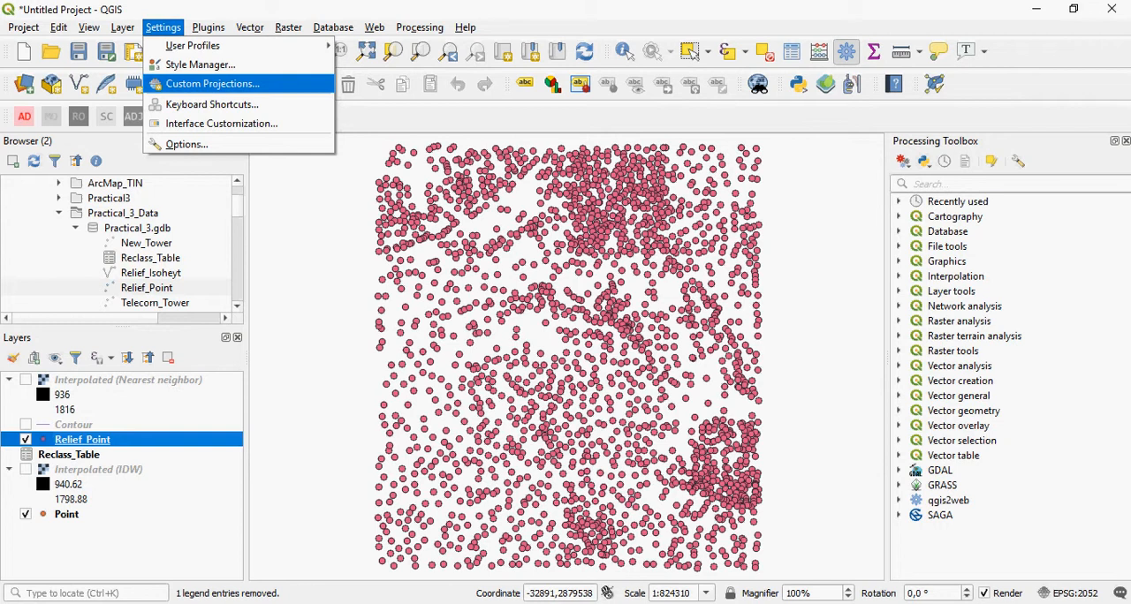
Step: Add a new custom CRS entry in Custom Projections and start choosing a system to copy from
{"action": "left_click", "coordinate": [212, 83]}
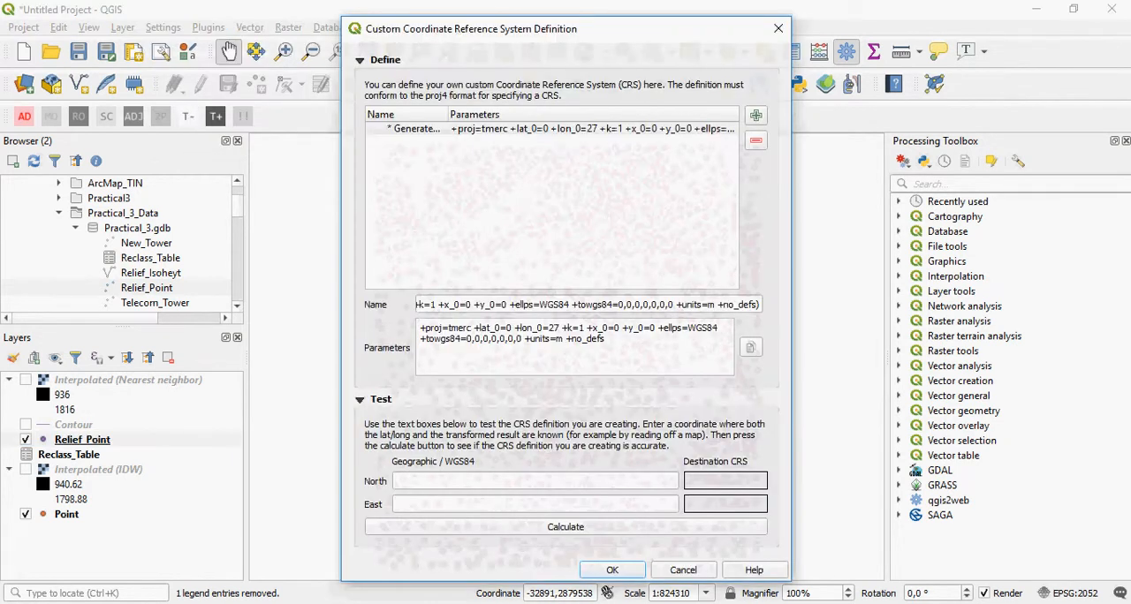
{"action": "left_click", "coordinate": [756, 115]}
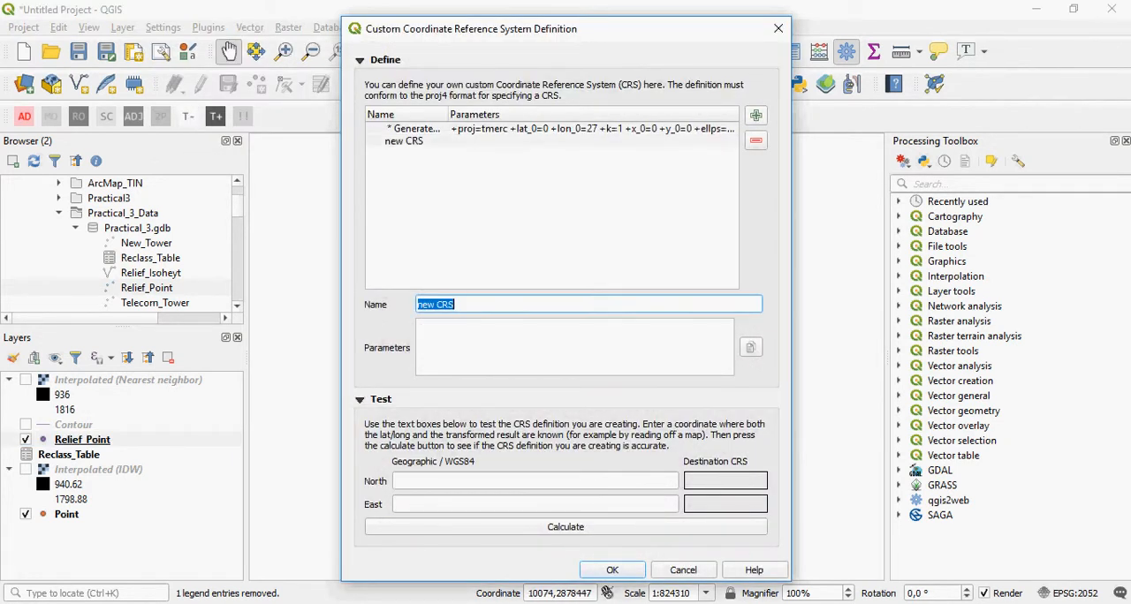
{"action": "left_click", "coordinate": [574, 344]}
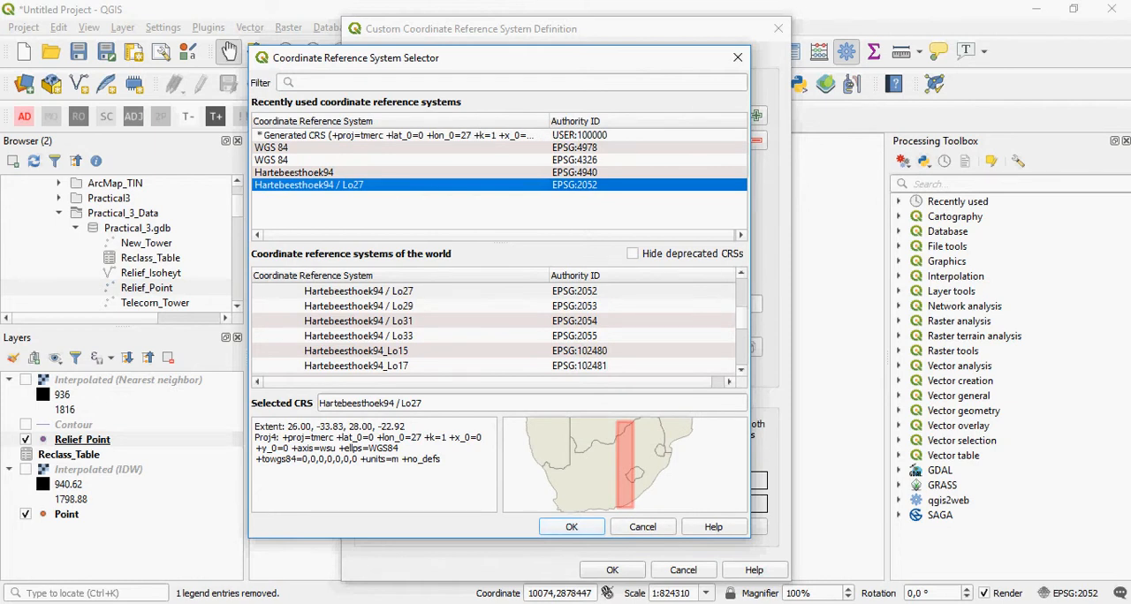
Step: Copy Hartebeesthoek94 / Lo27 transverse Mercator parameters into 'new CRS', review them and save the definition
{"action": "left_click", "coordinate": [571, 526]}
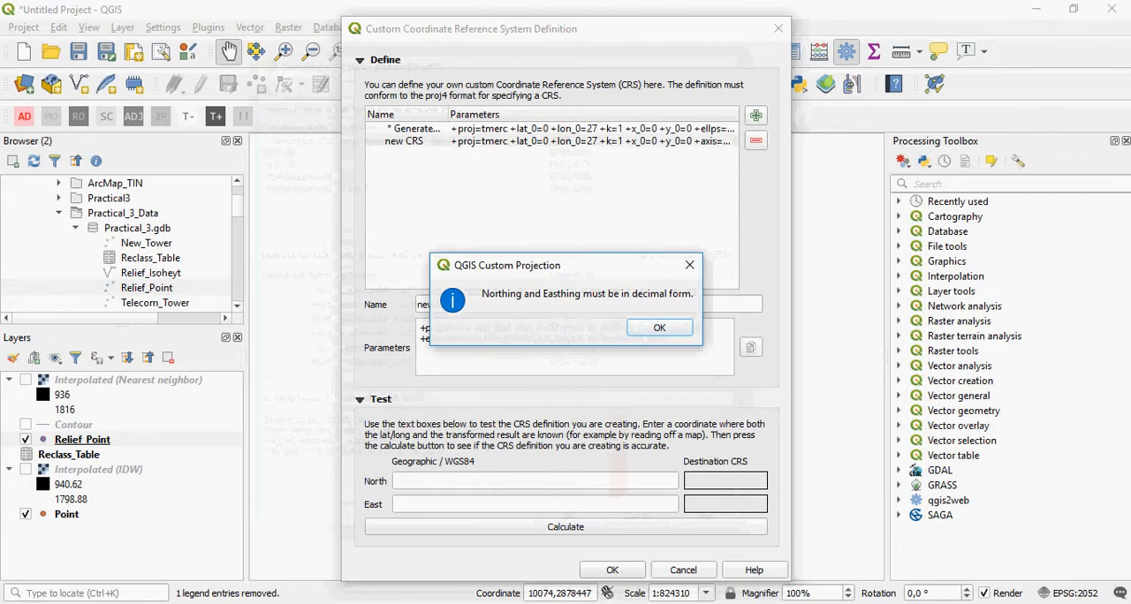
{"action": "left_click", "coordinate": [659, 328]}
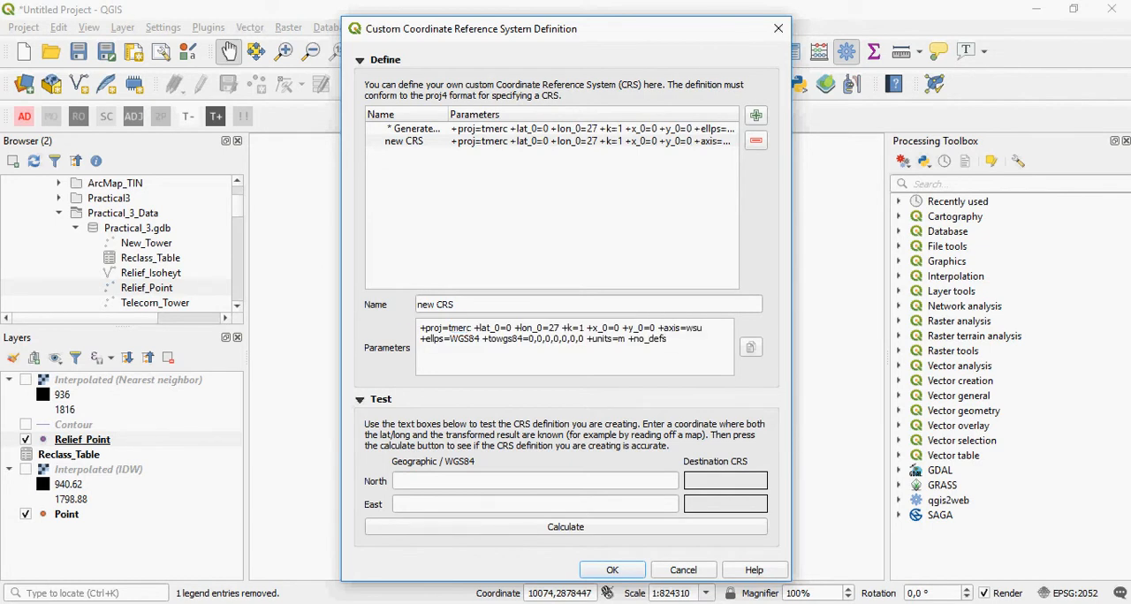
{"action": "double_click", "coordinate": [551, 329]}
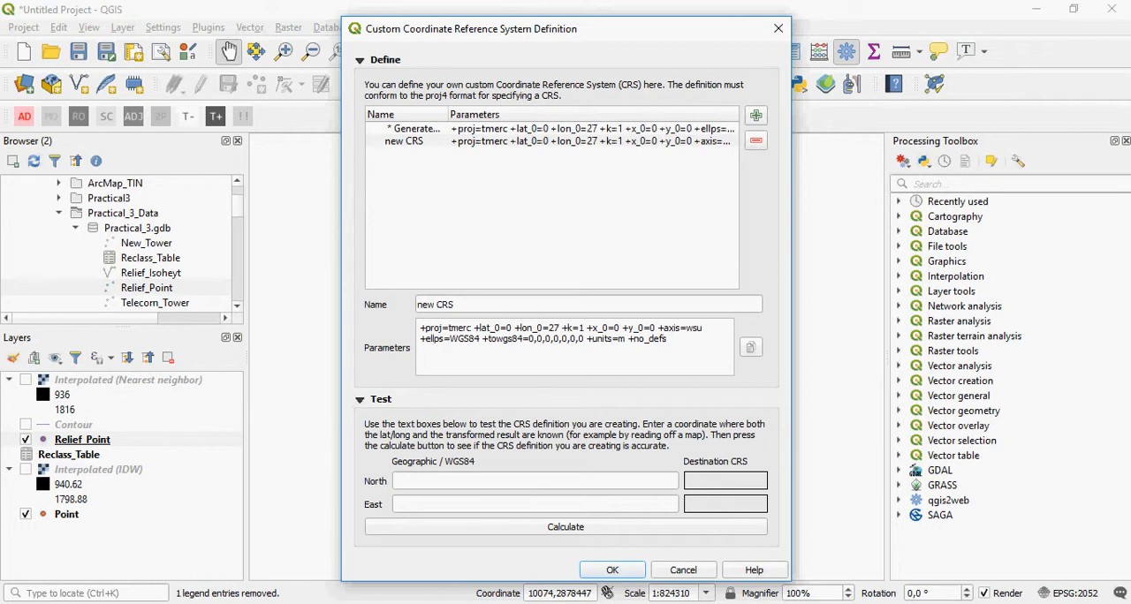
{"action": "double_click", "coordinate": [604, 339]}
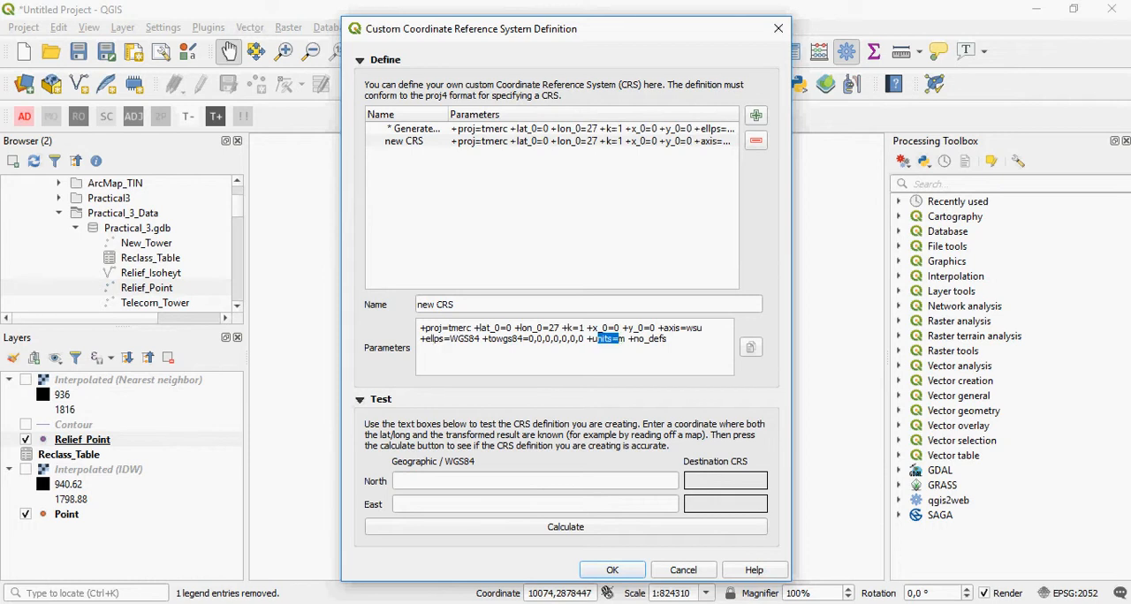
{"action": "left_click", "coordinate": [611, 568]}
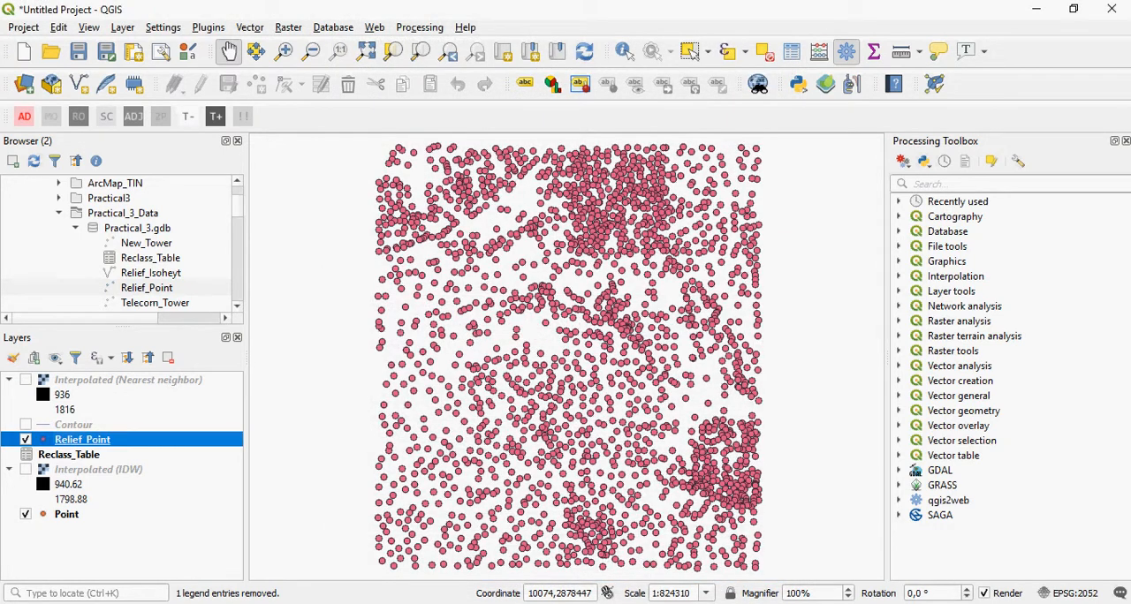
Step: Launch Reproject Layer from Vector > Data Management Tools with Relief_Point as input
{"action": "left_click", "coordinate": [251, 28]}
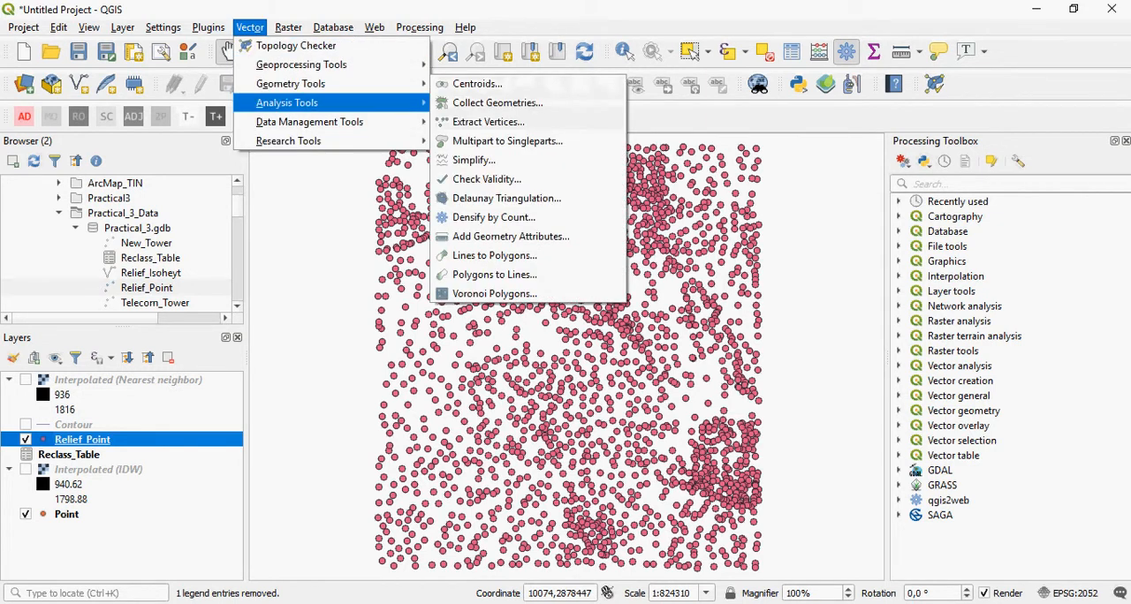
{"action": "mouse_move", "coordinate": [300, 63]}
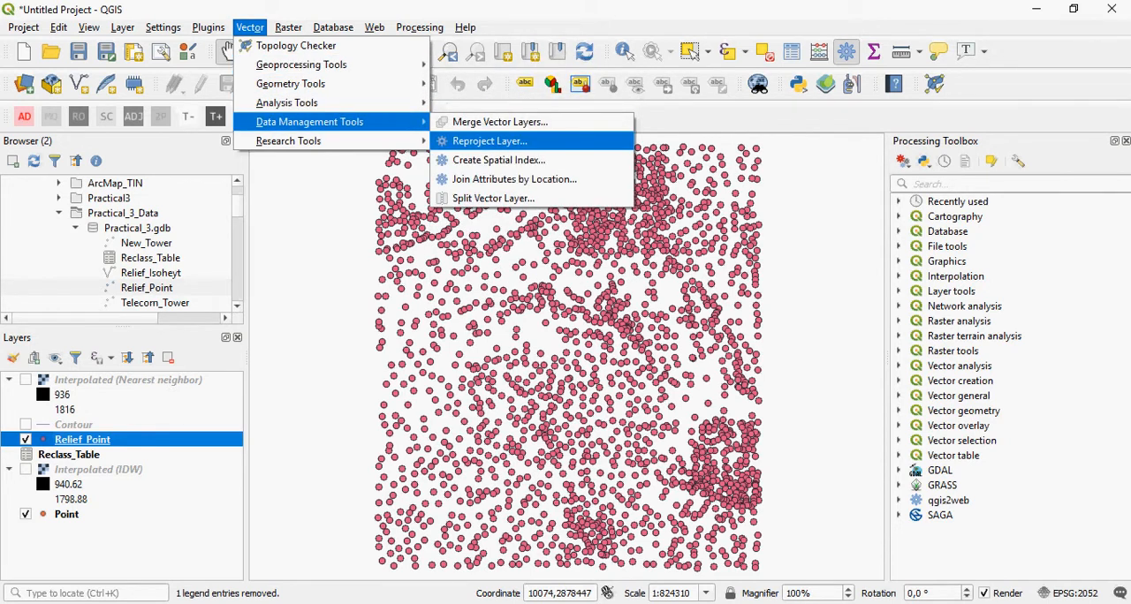
{"action": "left_click", "coordinate": [488, 141]}
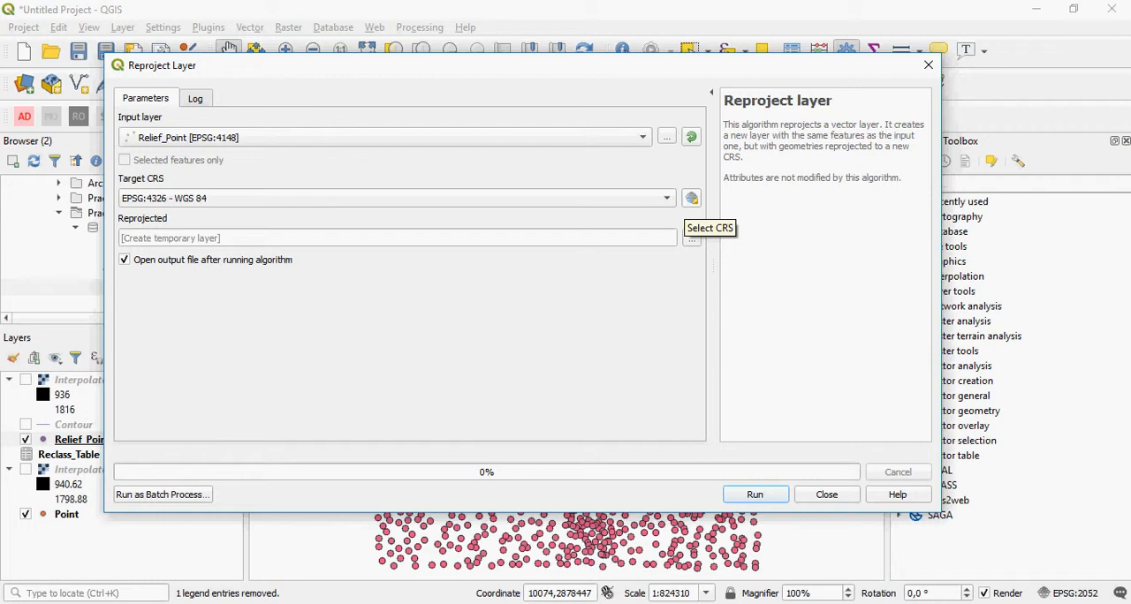
Step: Filter for 'harte' and set the target CRS to EPSG:2052 Hartebeesthoek94 / Lo27
{"action": "left_click", "coordinate": [693, 197]}
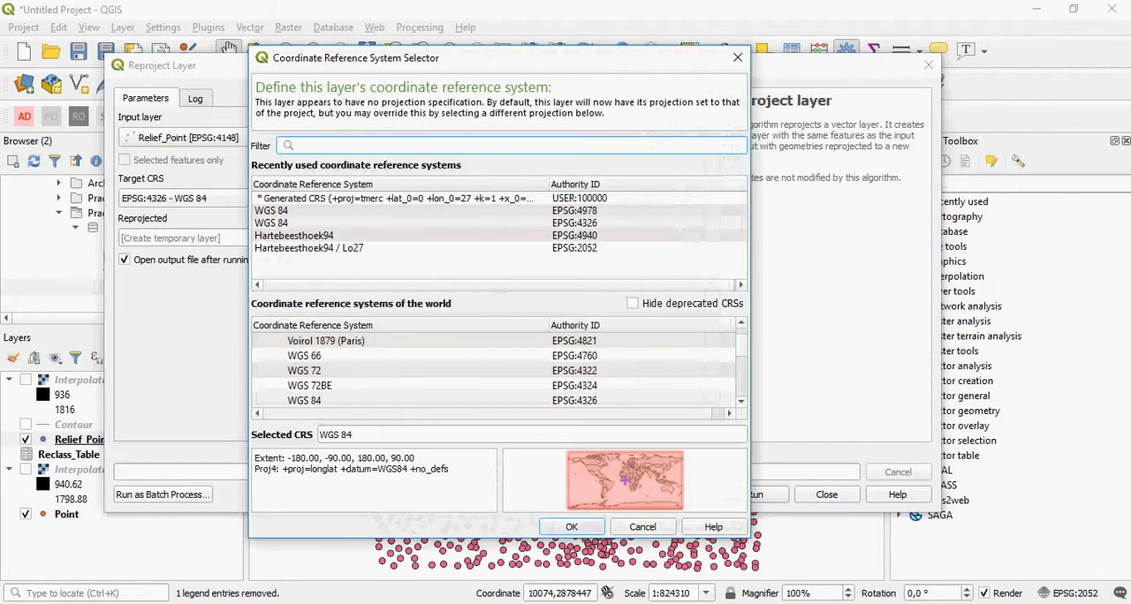
{"action": "type", "text": "ha"}
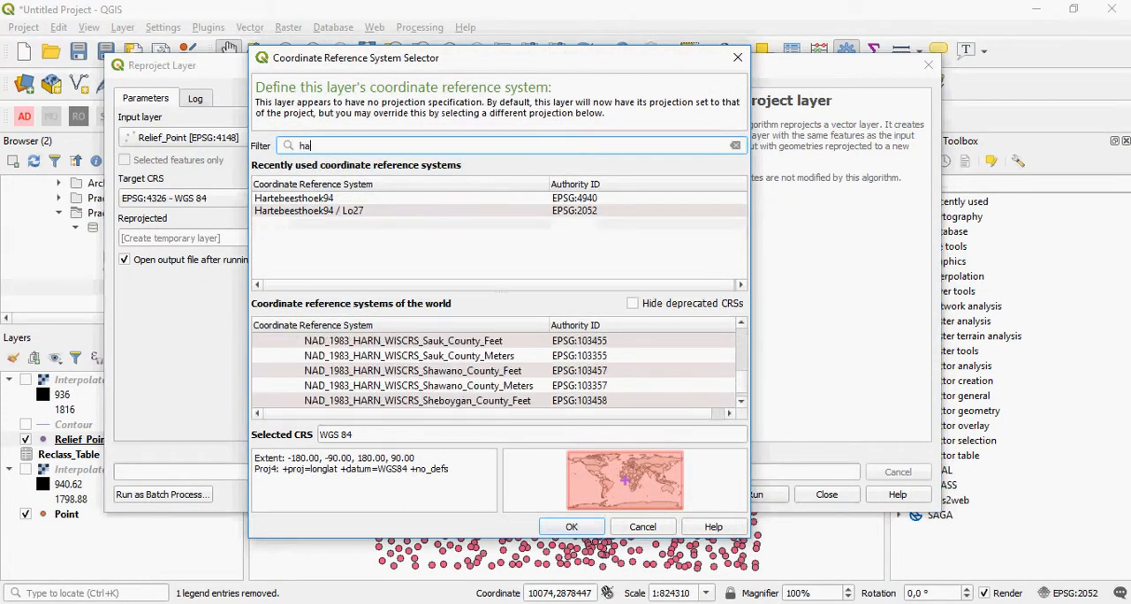
{"action": "type", "text": "rte"}
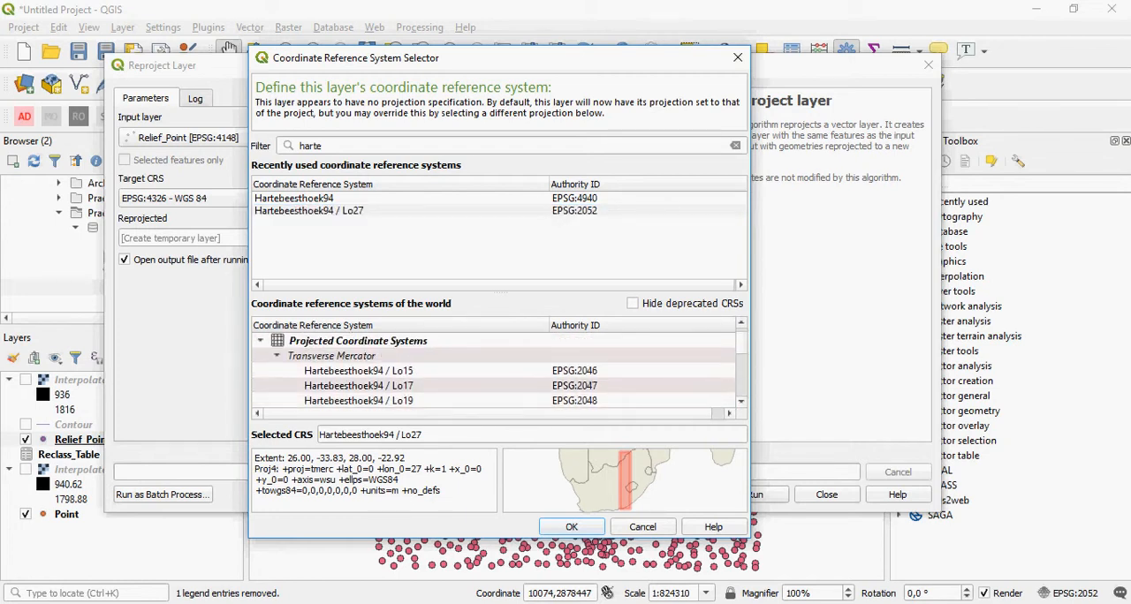
{"action": "left_click", "coordinate": [357, 371]}
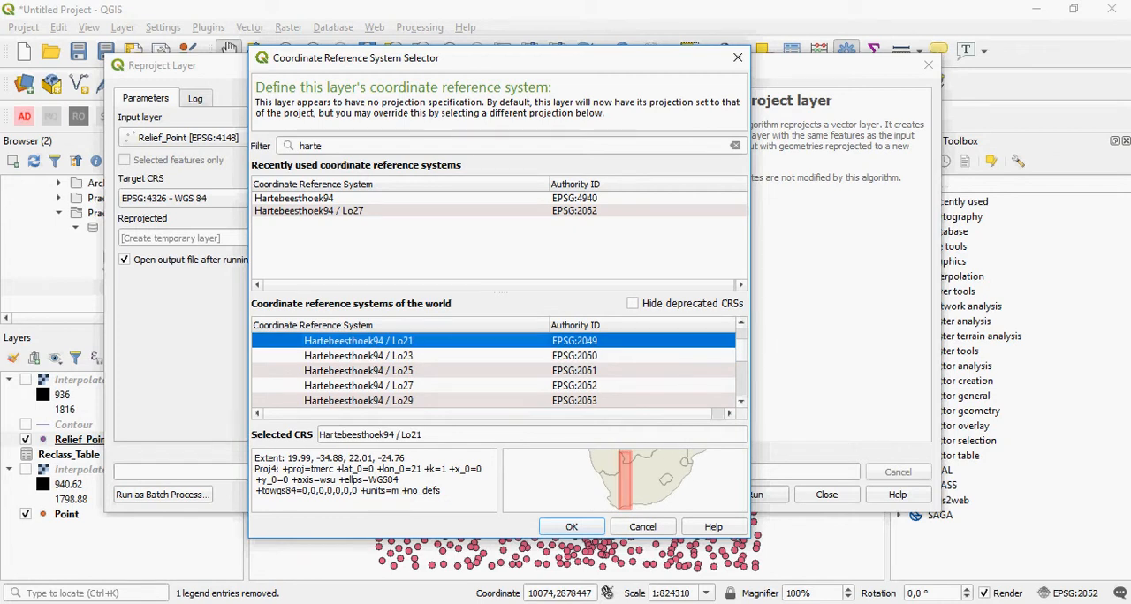
{"action": "scroll", "scroll_direction": "up", "scroll_amount": 3}
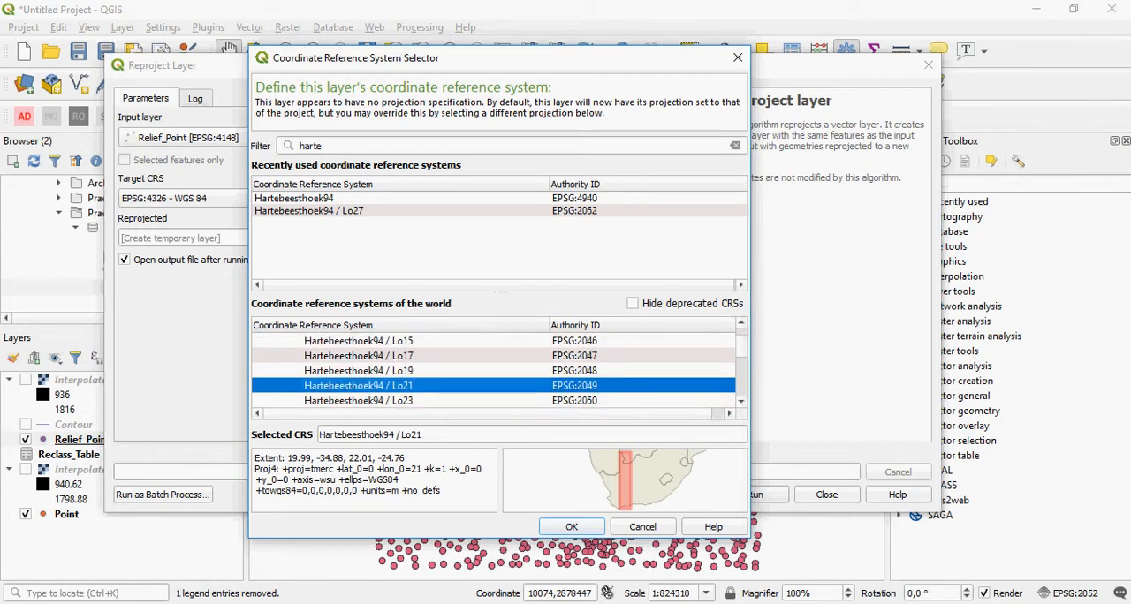
{"action": "left_click", "coordinate": [357, 355]}
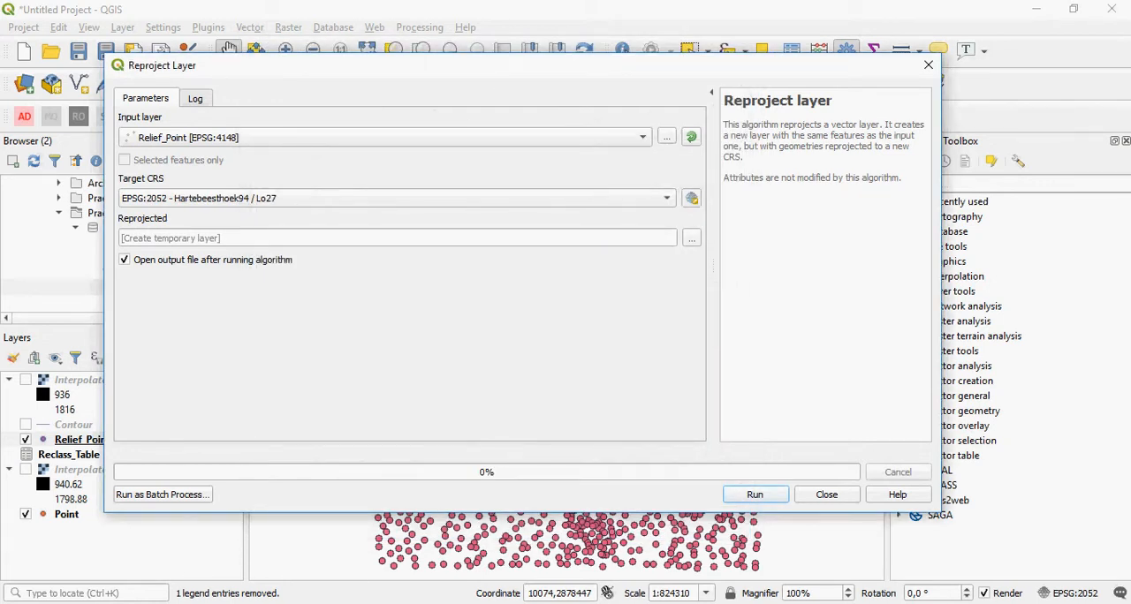
Step: Run the reprojection to a temporary 'Reprojected' layer and show its layer properties
{"action": "left_click", "coordinate": [693, 237]}
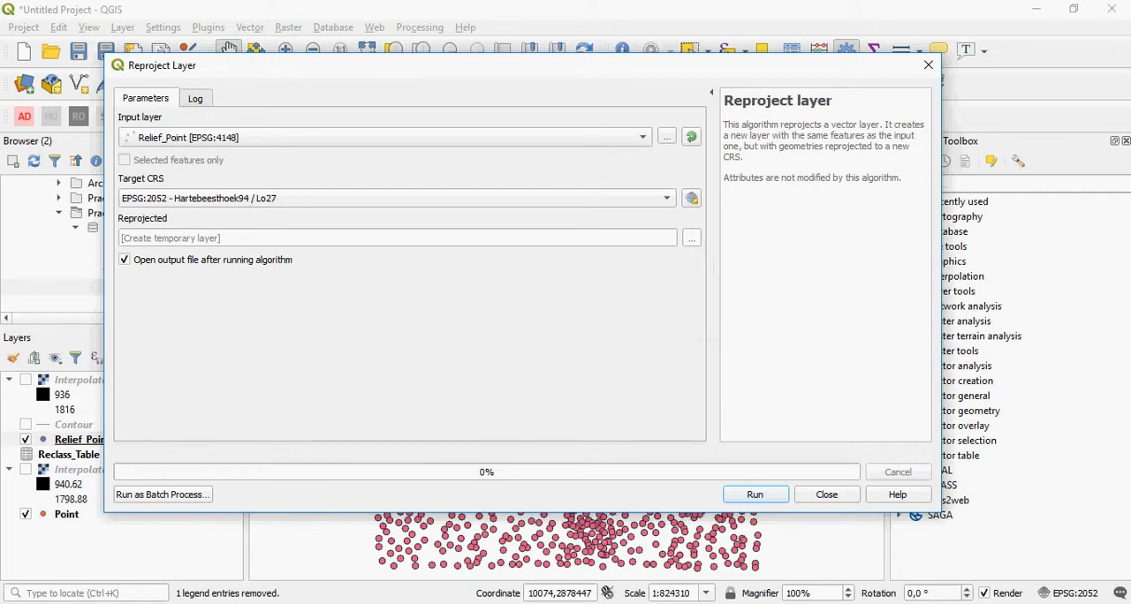
{"action": "left_click", "coordinate": [752, 494]}
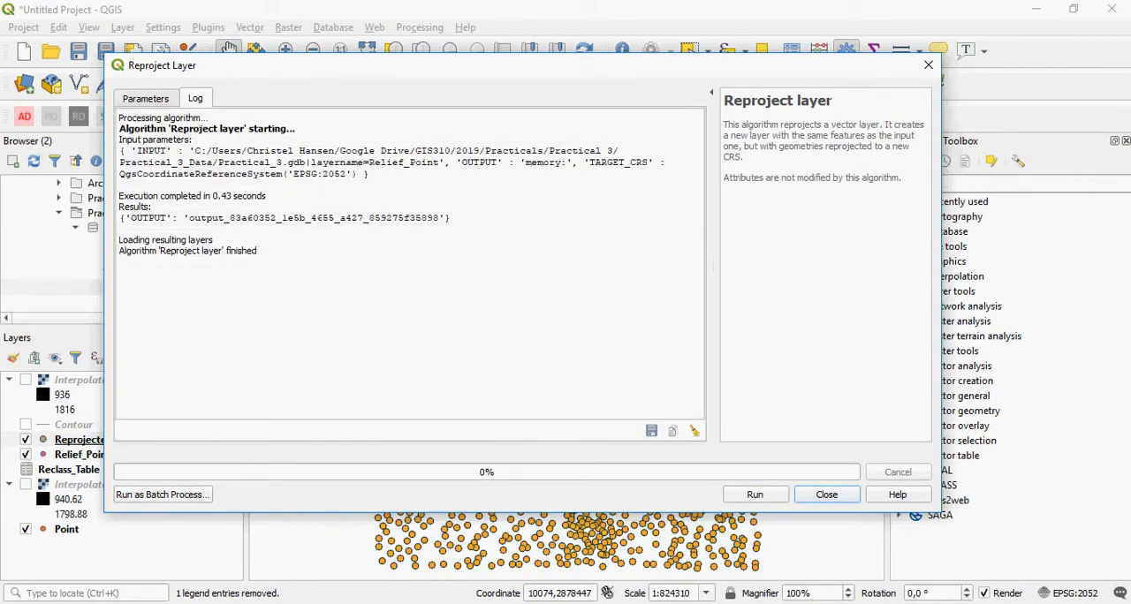
{"action": "left_click", "coordinate": [825, 495]}
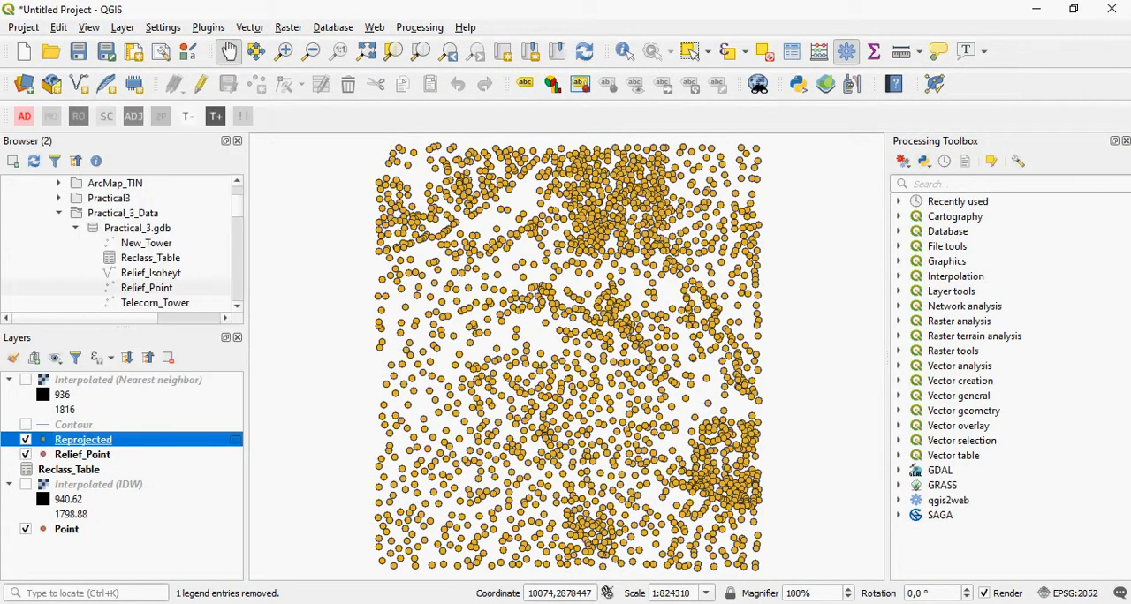
{"action": "double_click", "coordinate": [81, 438]}
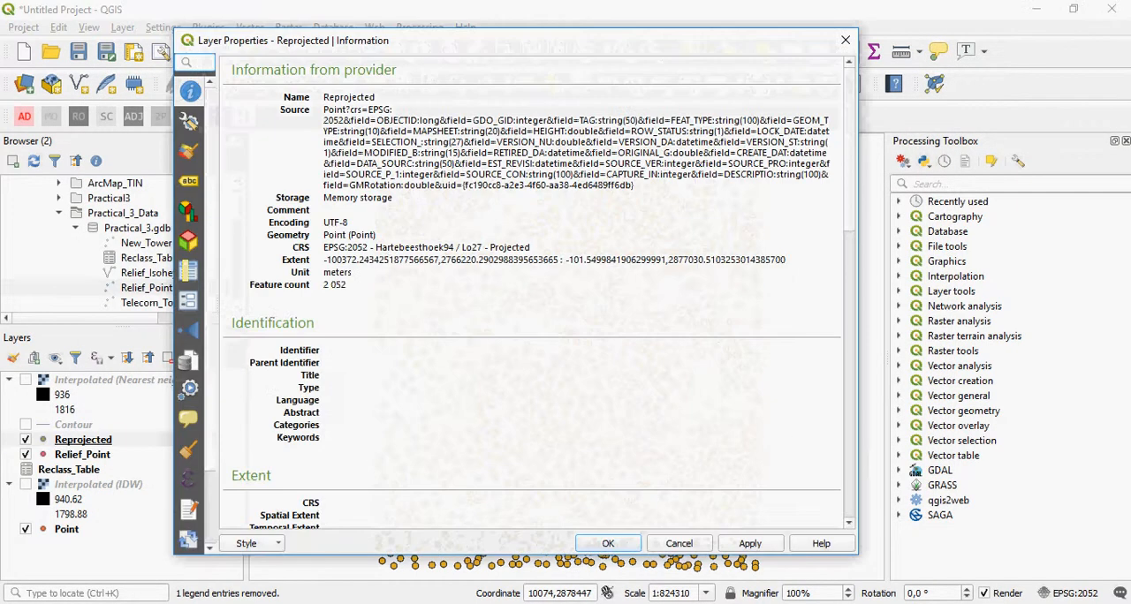